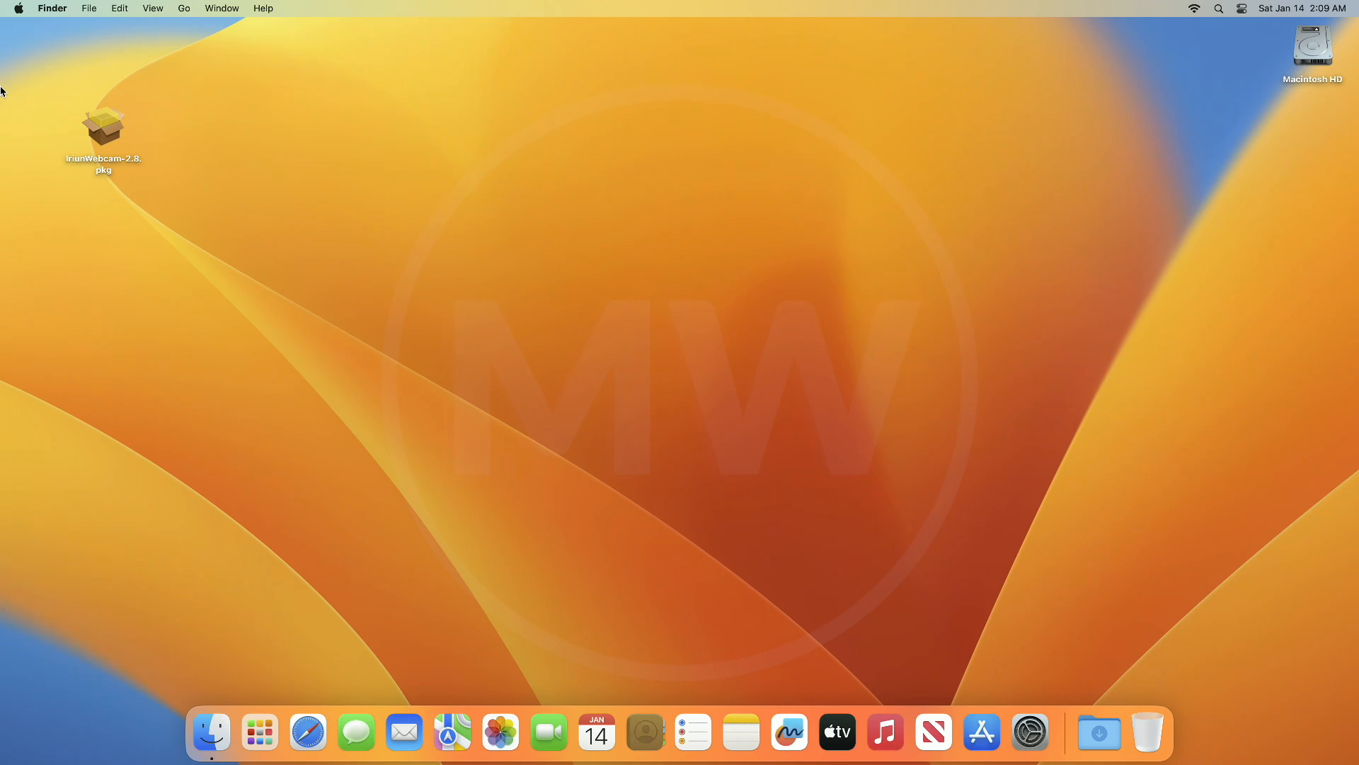
# Attempt to launch IriunWebcam-2.8.pkg and dismiss the blocked-download warning
pyautogui.doubleClick(104, 121)
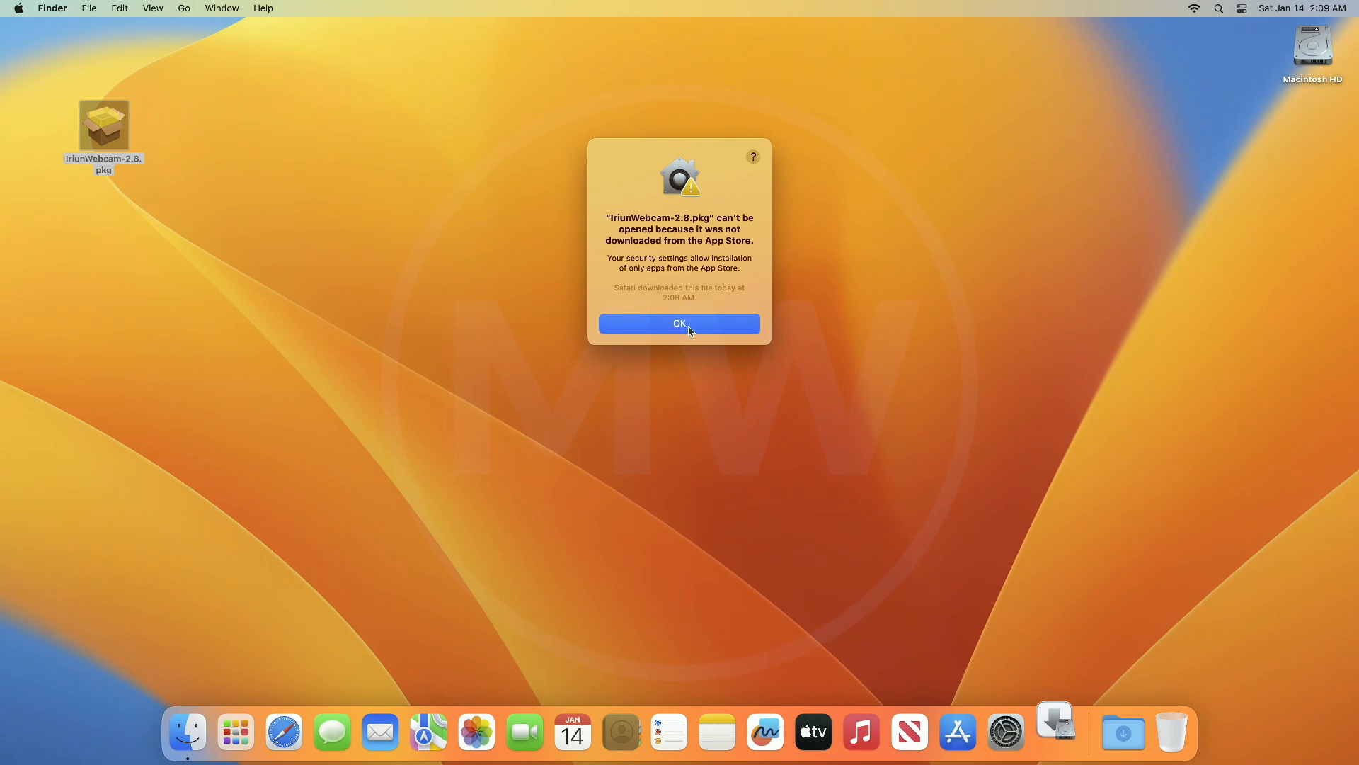
pyautogui.click(679, 323)
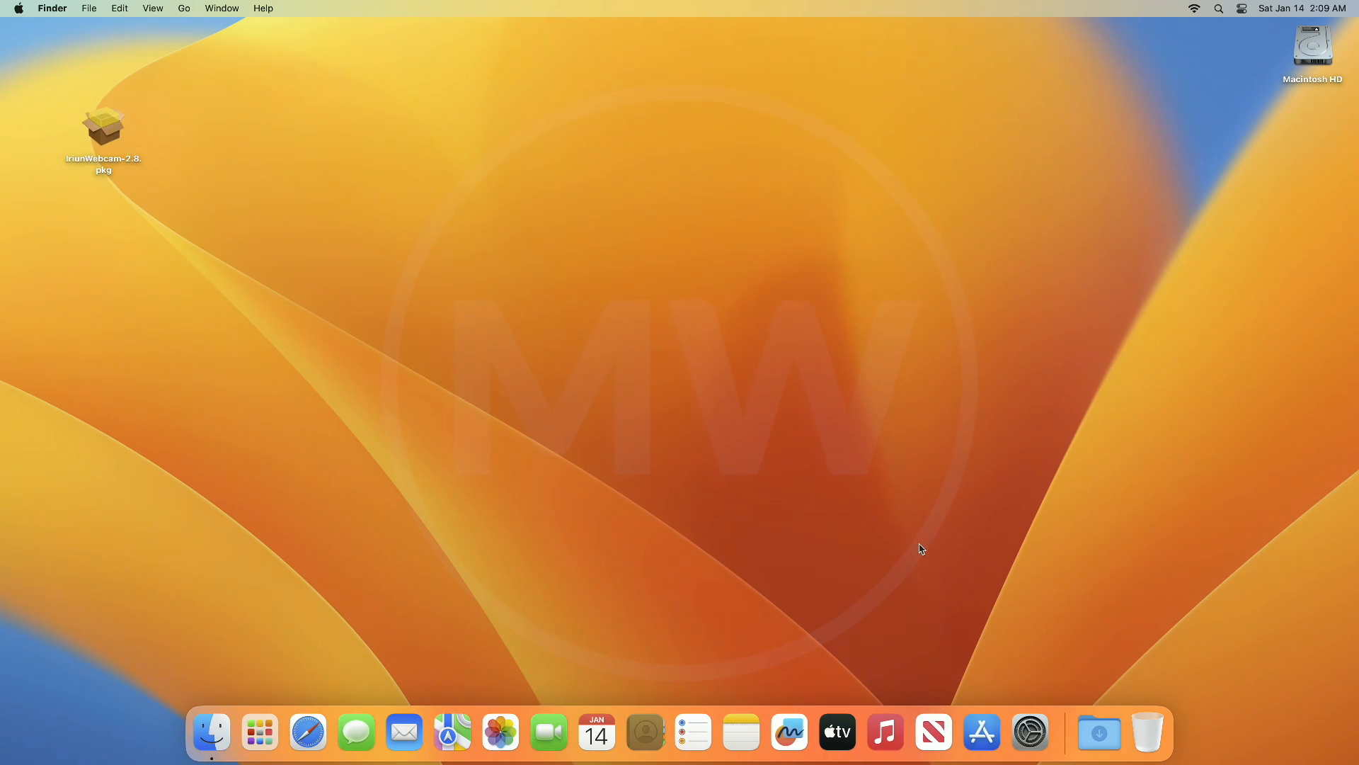
# Bring up the Privacy & Security pane in System Settings
pyautogui.click(1029, 732)
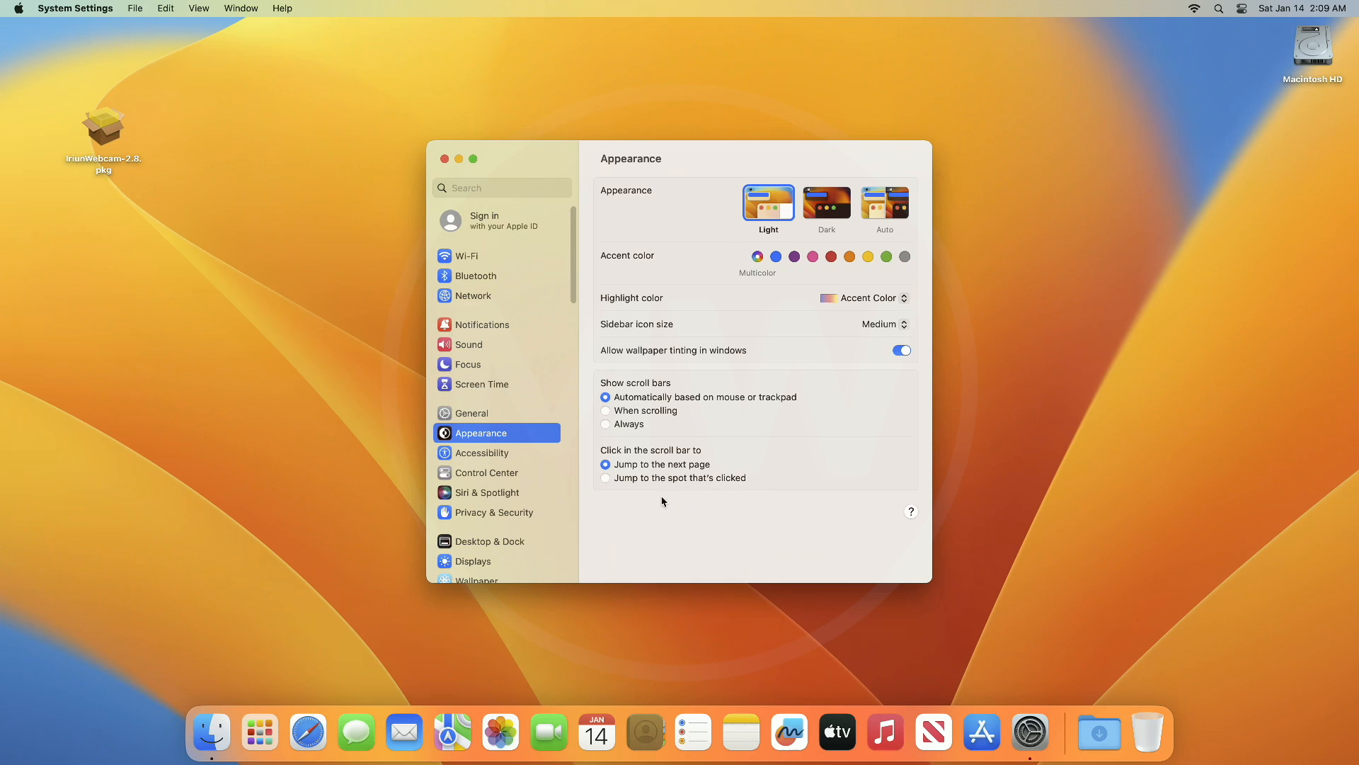
pyautogui.click(496, 513)
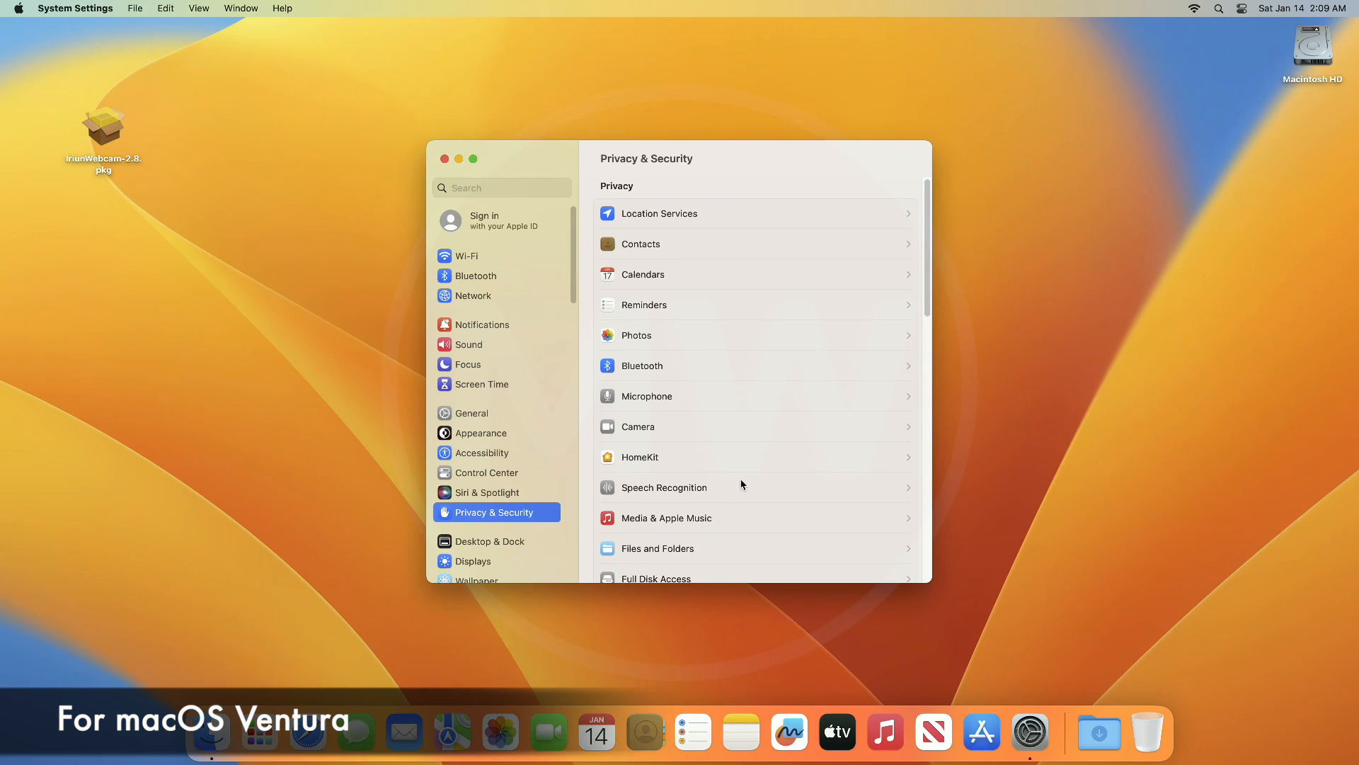
# Scroll down to the Security section showing the blocked IriunWebcam-2.8.pkg notice
pyautogui.scroll(-3)
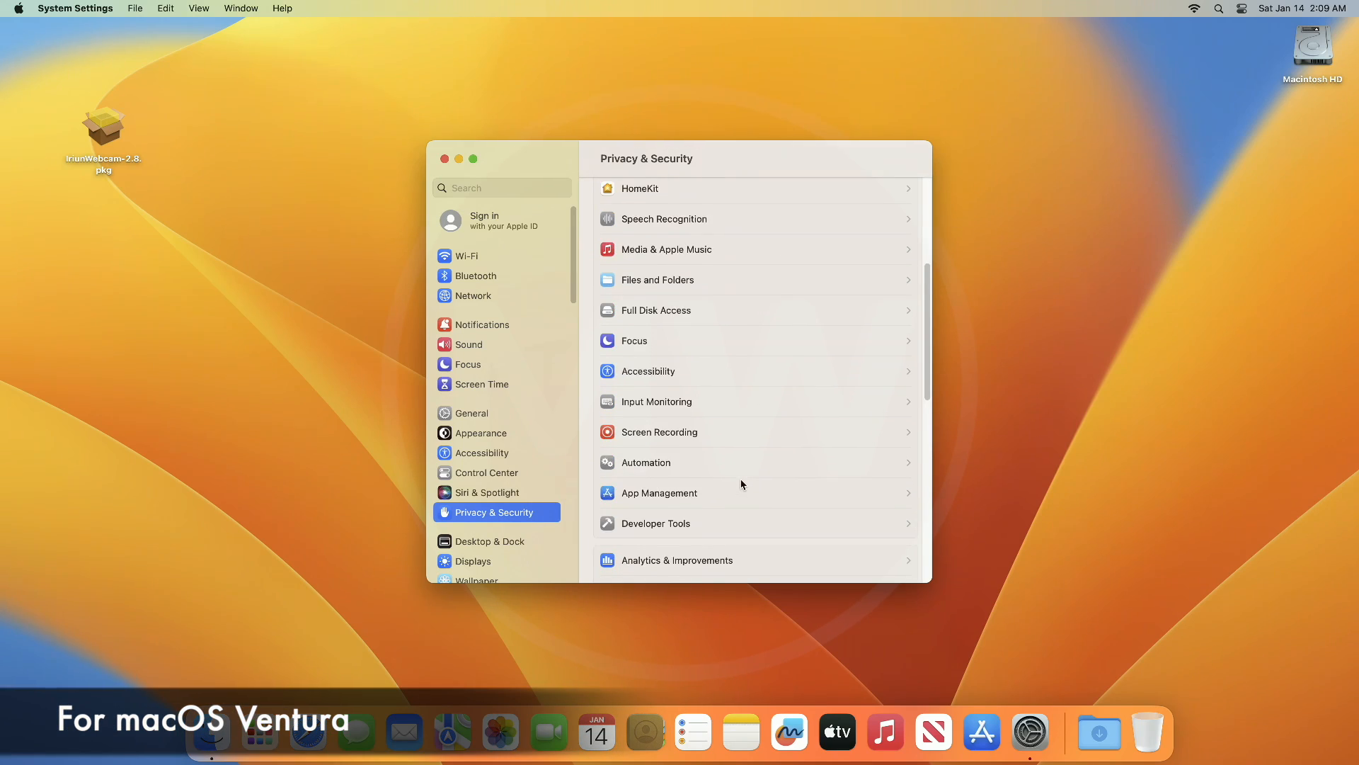
pyautogui.scroll(-3)
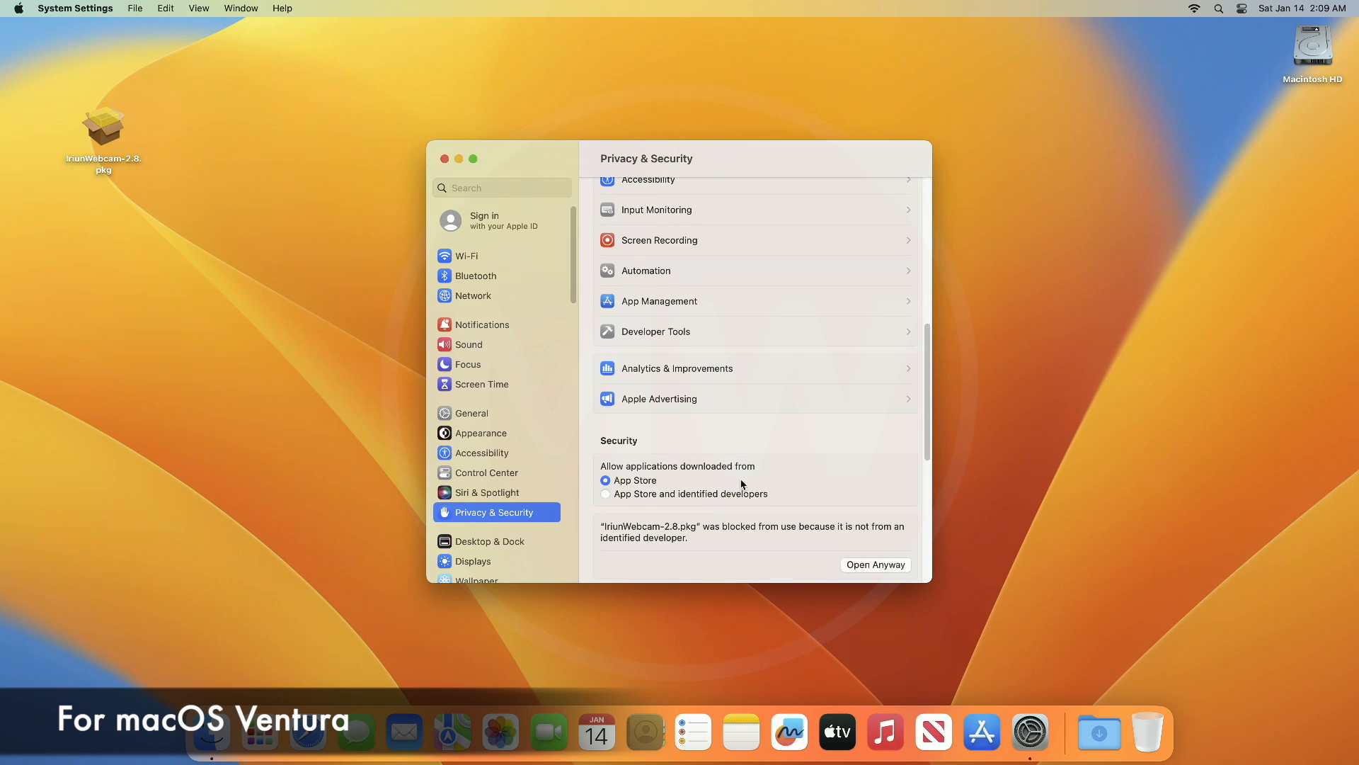
pyautogui.scroll(-3)
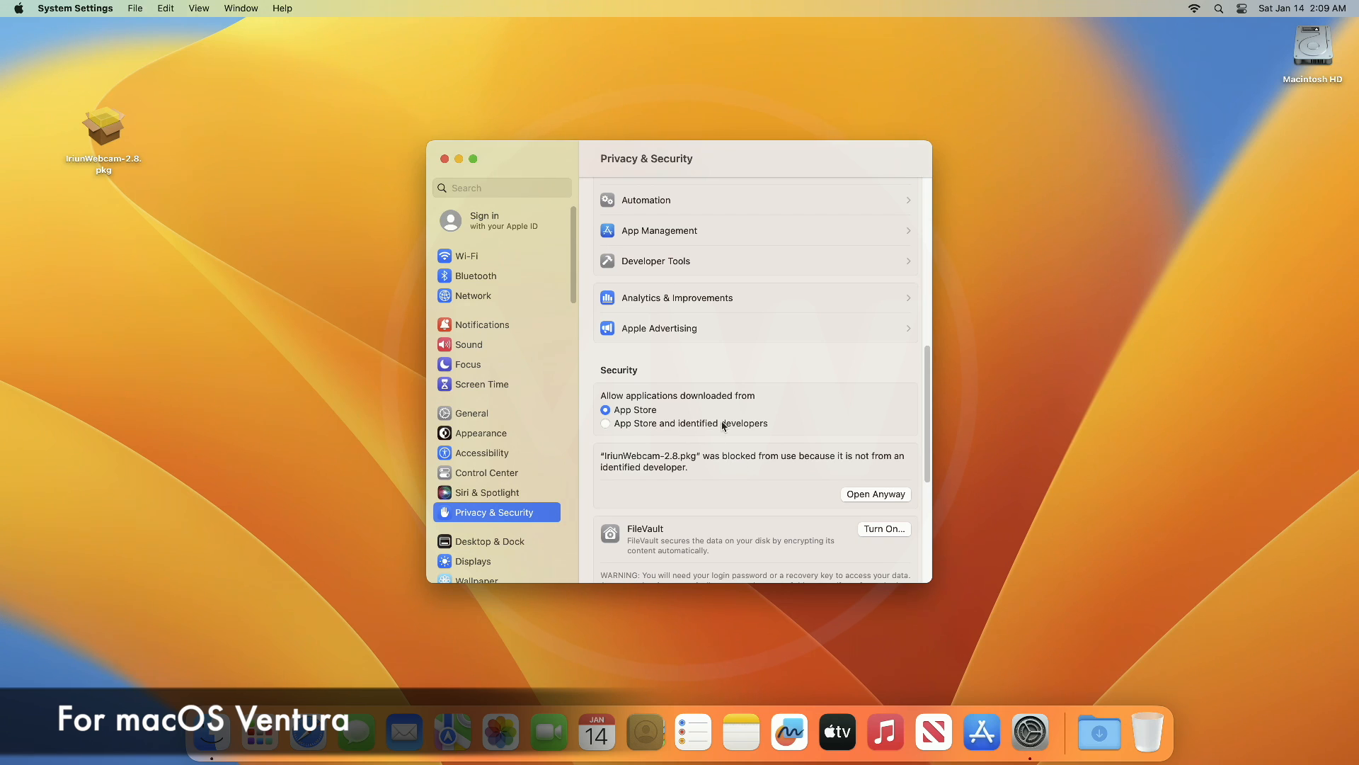
# Allow apps from App Store and identified developers, confirming with the account password
pyautogui.click(606, 423)
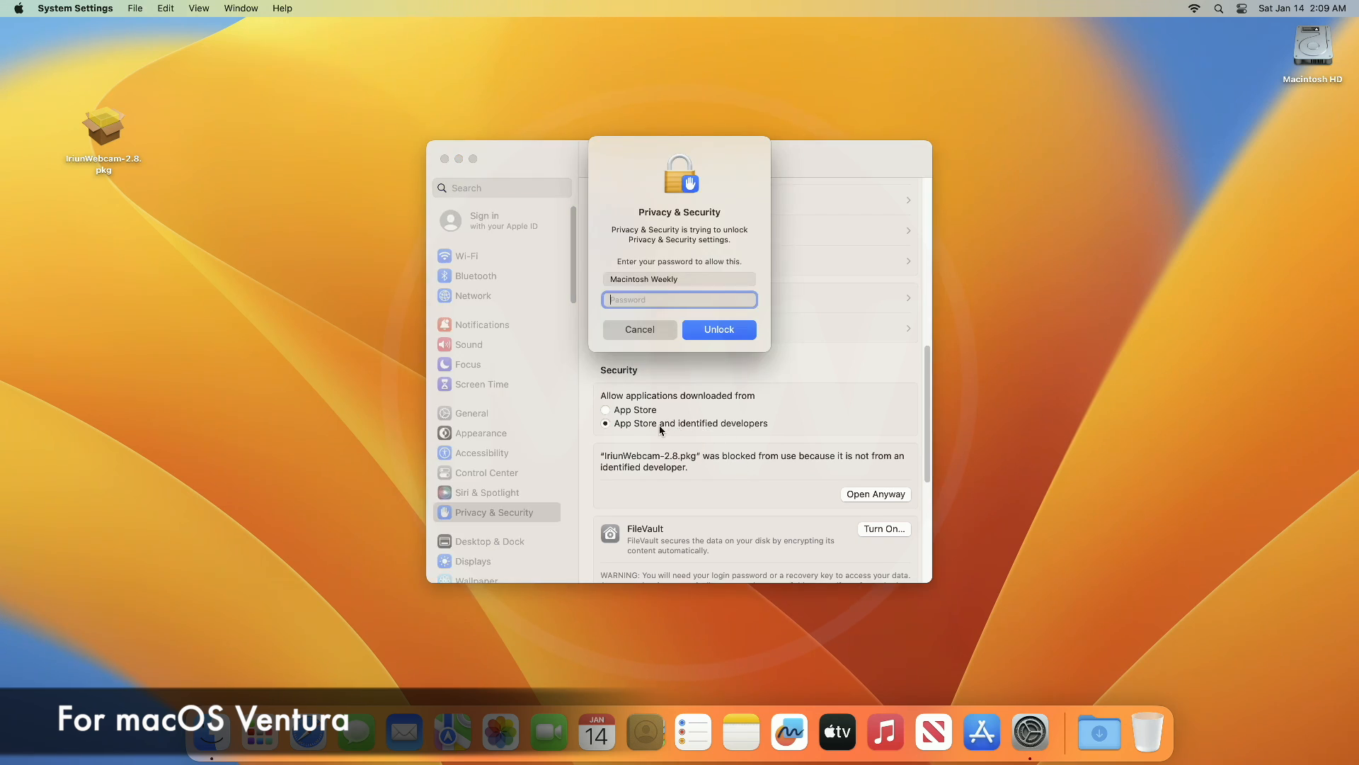
pyautogui.write('•••')
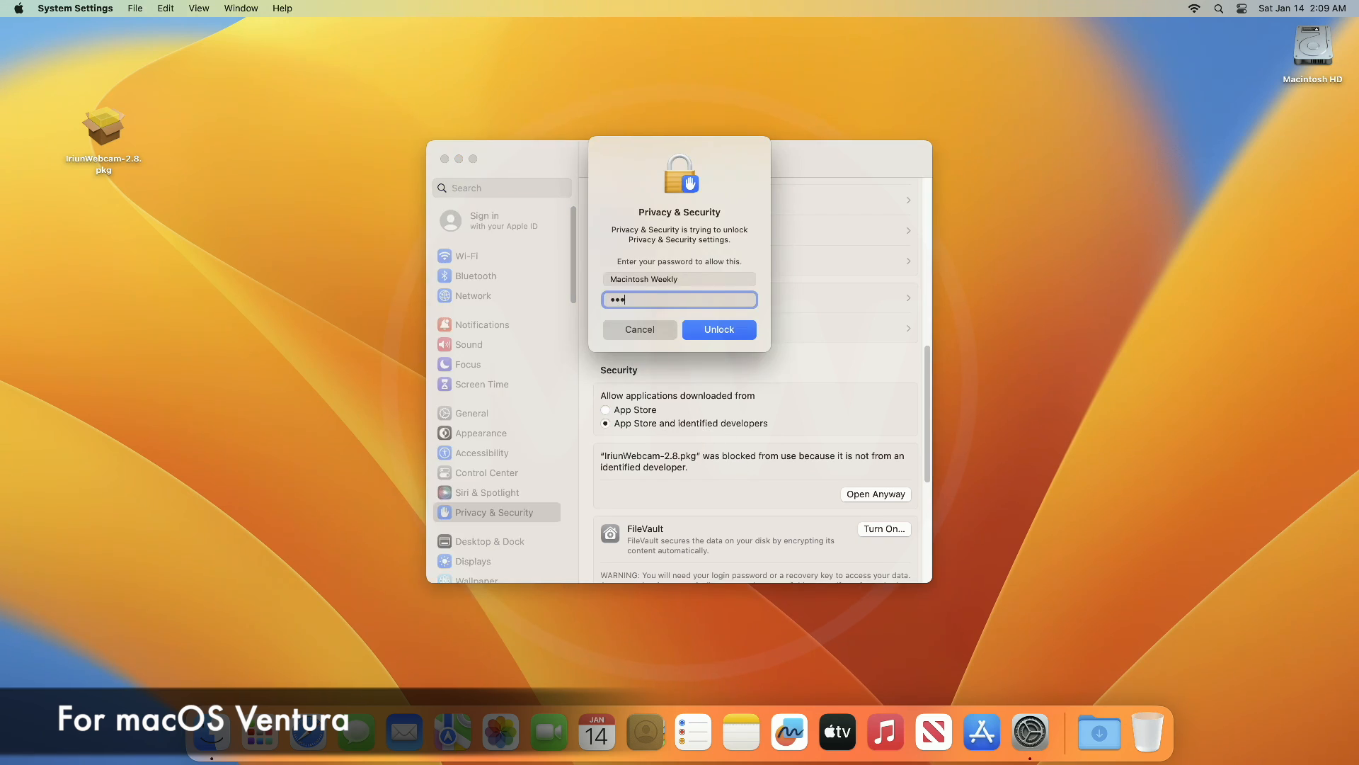
pyautogui.click(719, 330)
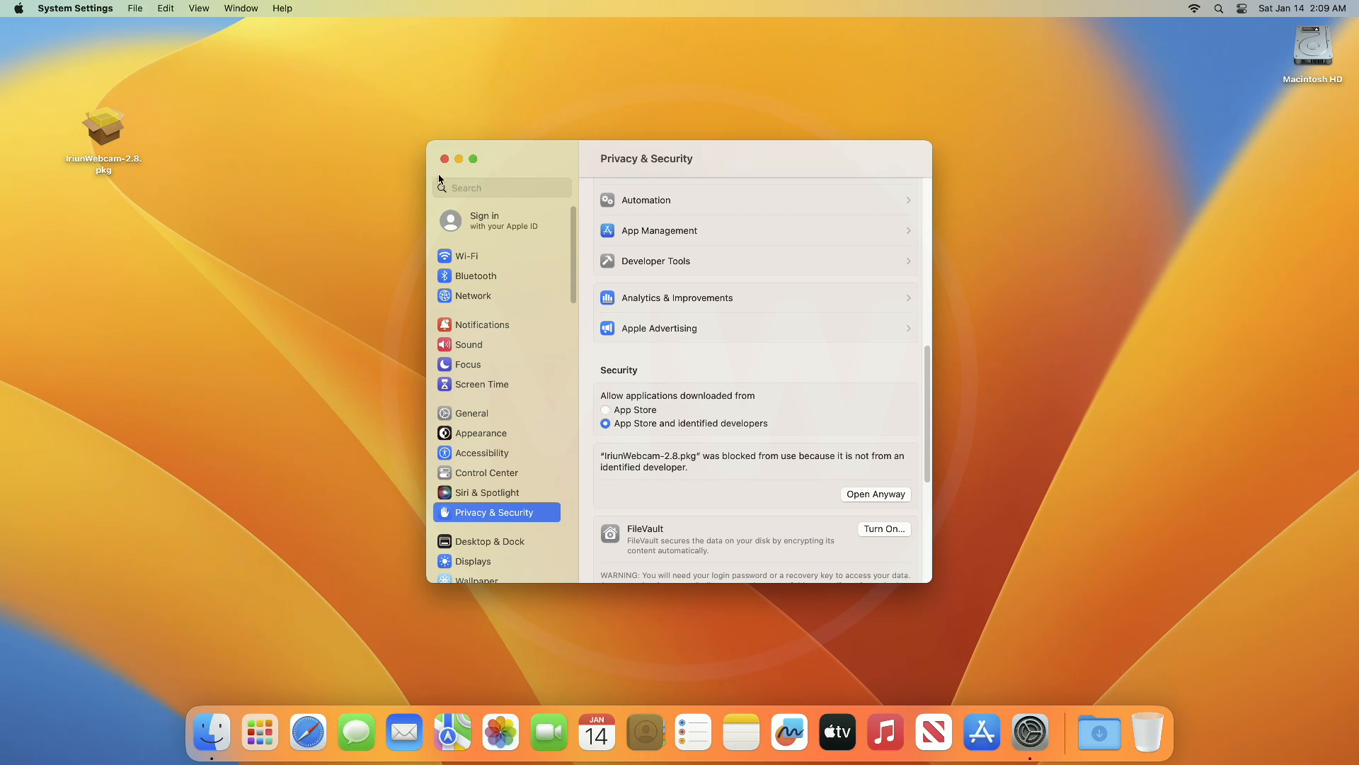
# Close System Settings and select IriunWebcam-2.8.pkg on the desktop
pyautogui.click(444, 159)
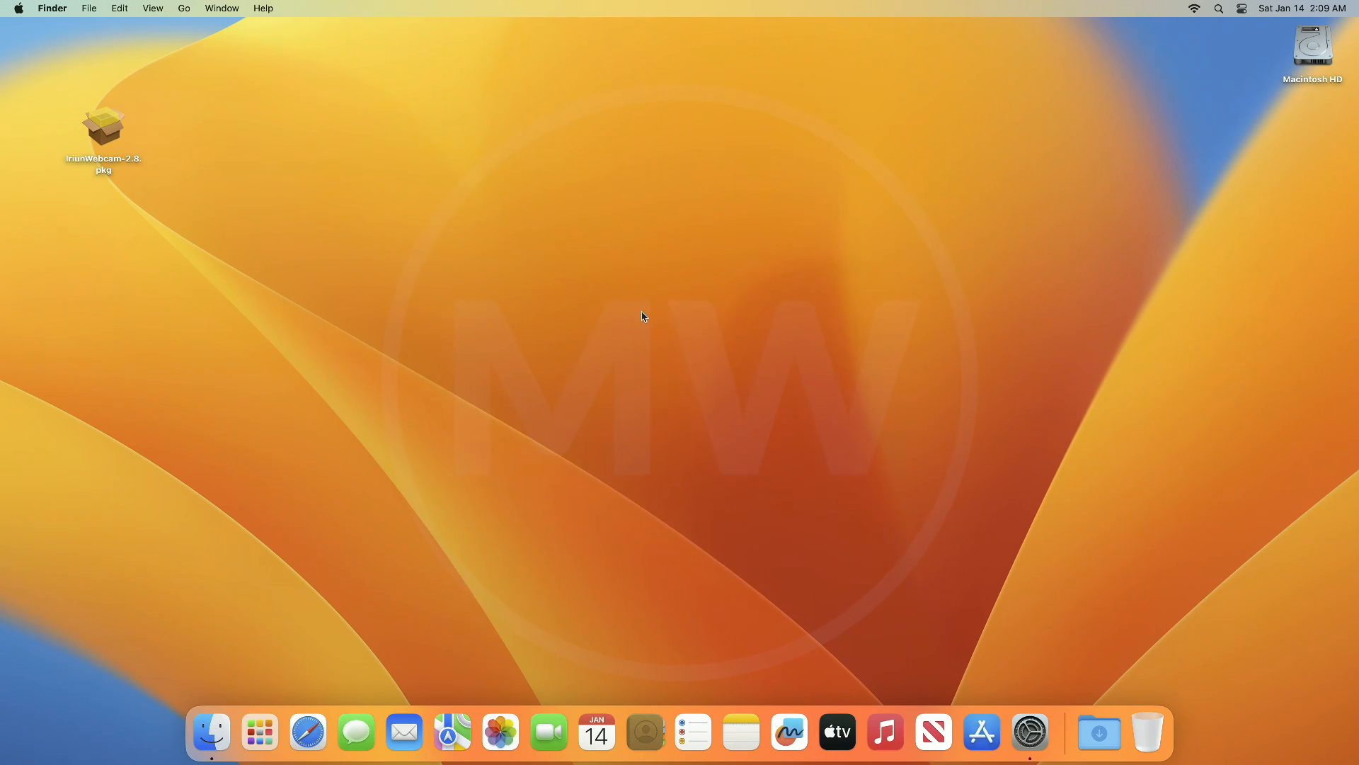
pyautogui.click(104, 126)
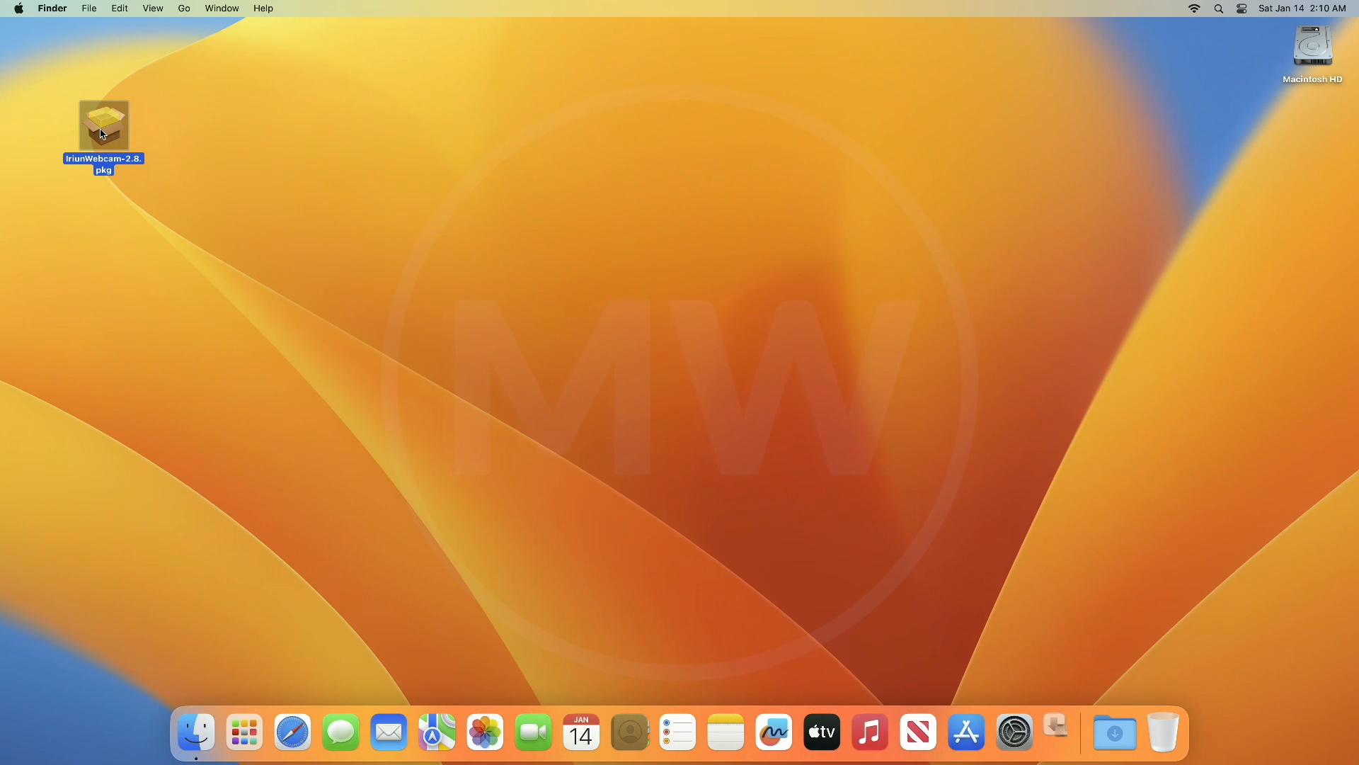
# Launch IriunWebcam-2.8.pkg, now reaching the Introduction step without the error
pyautogui.doubleClick(103, 127)
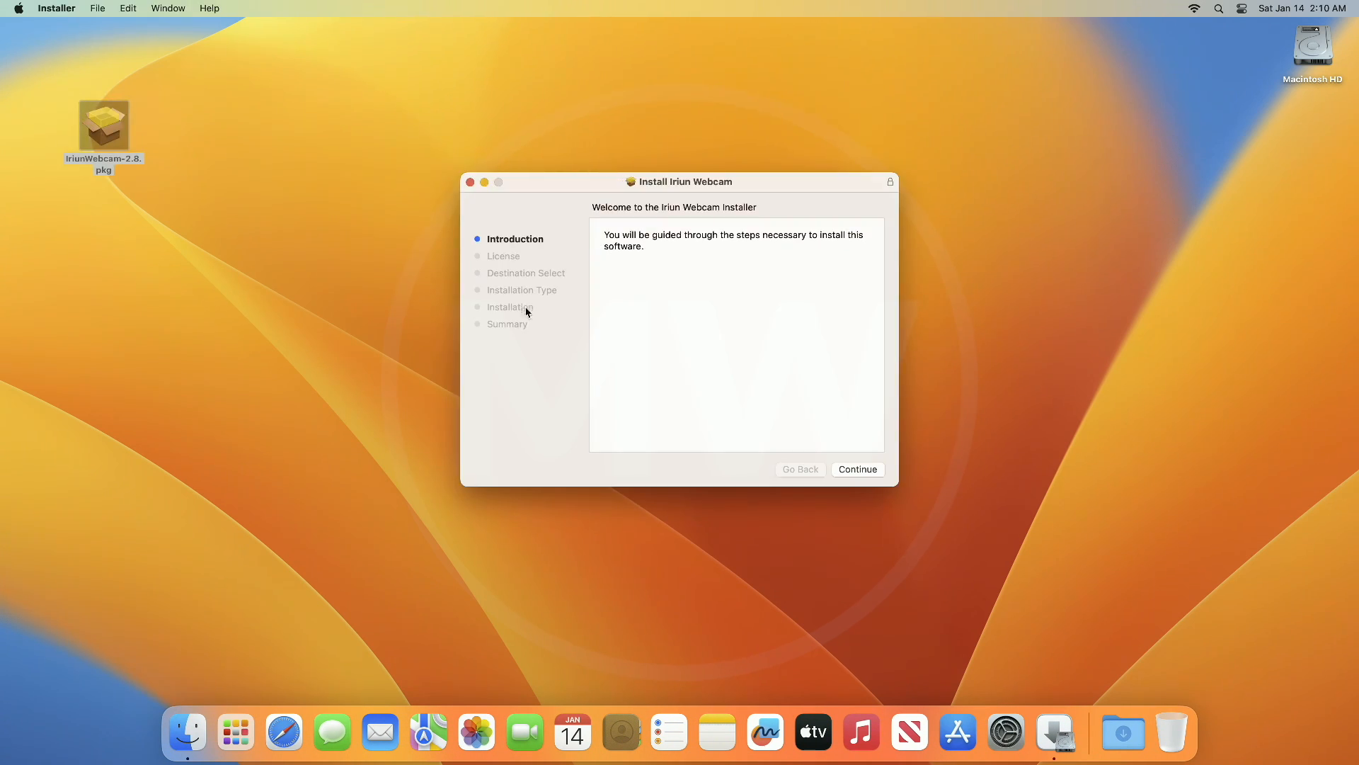
pyautogui.moveTo(712, 374)
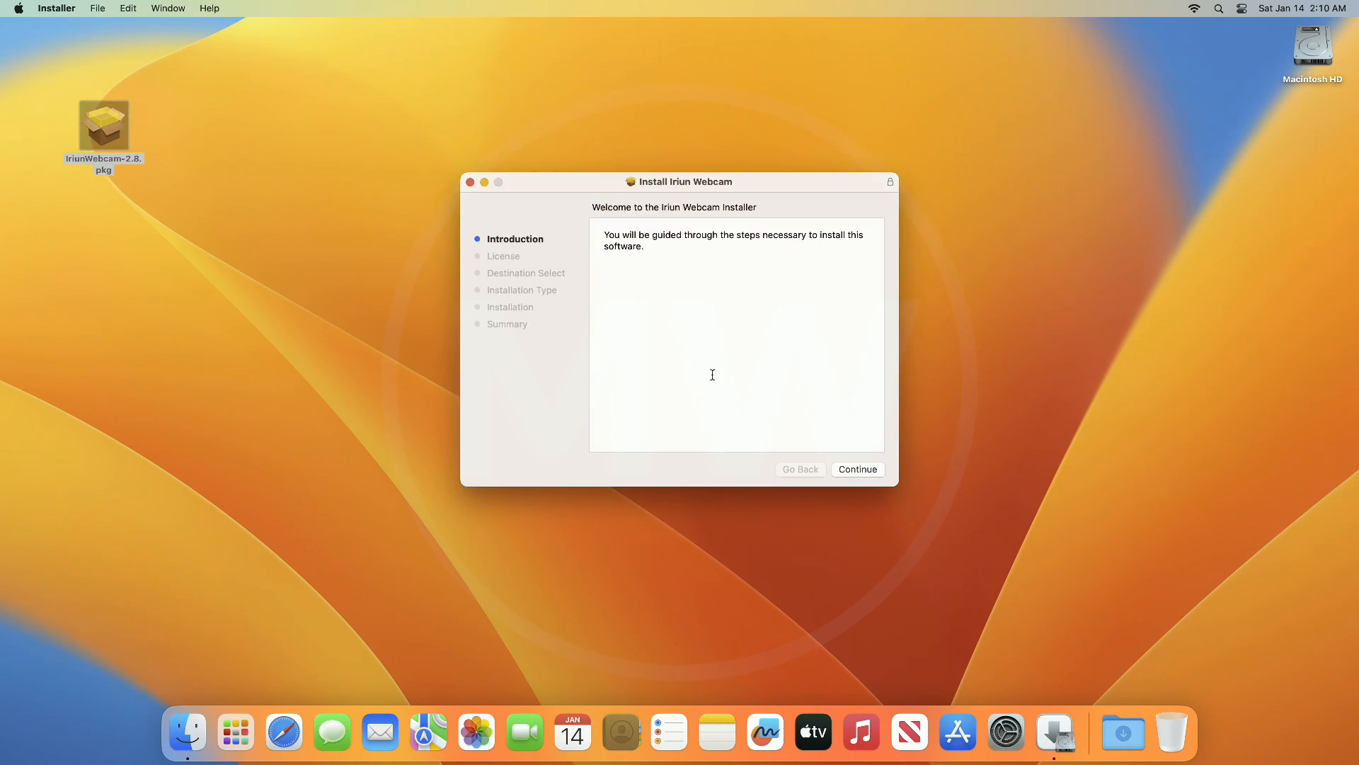